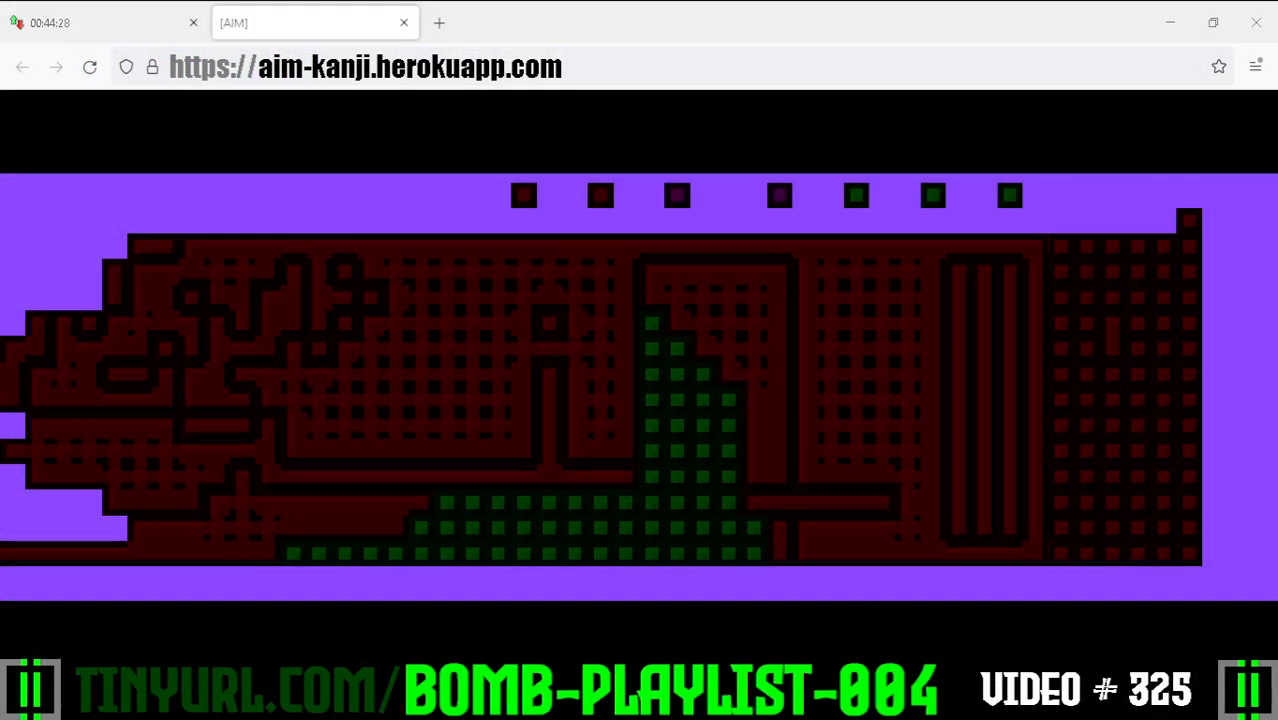
{"action": "mouse_move", "coordinate": [784, 296]}
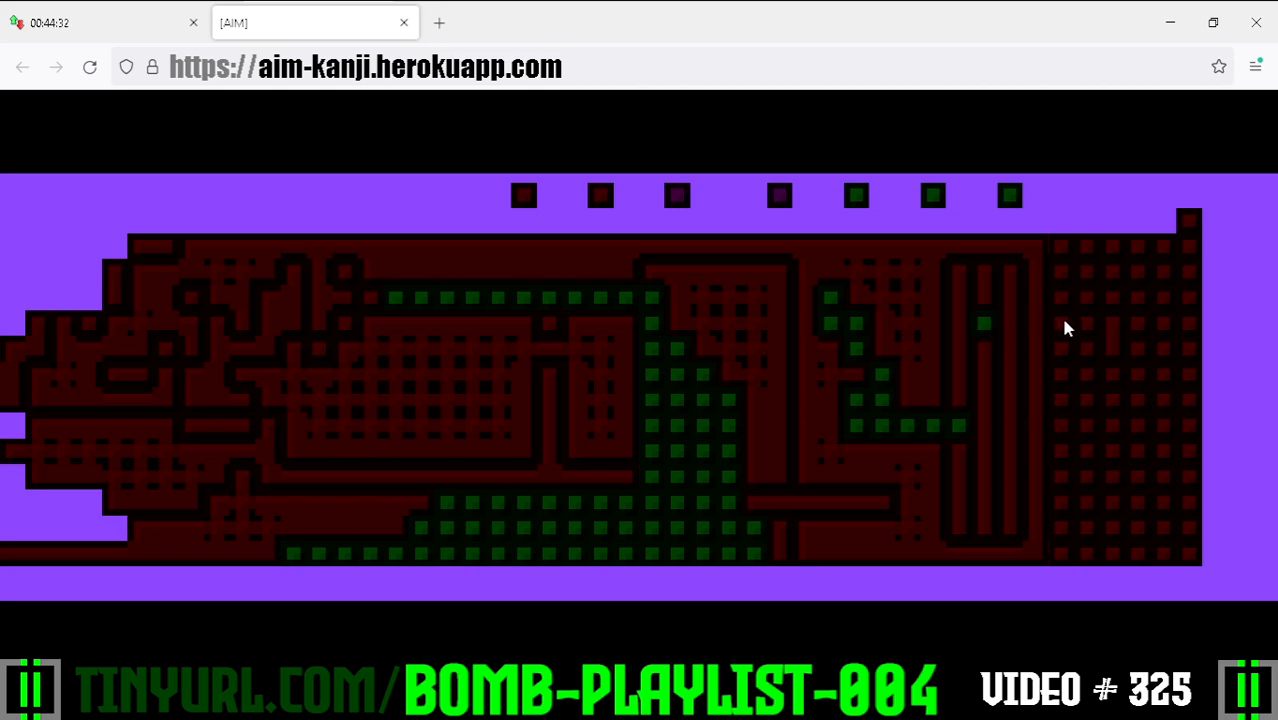
{"action": "mouse_move", "coordinate": [310, 348]}
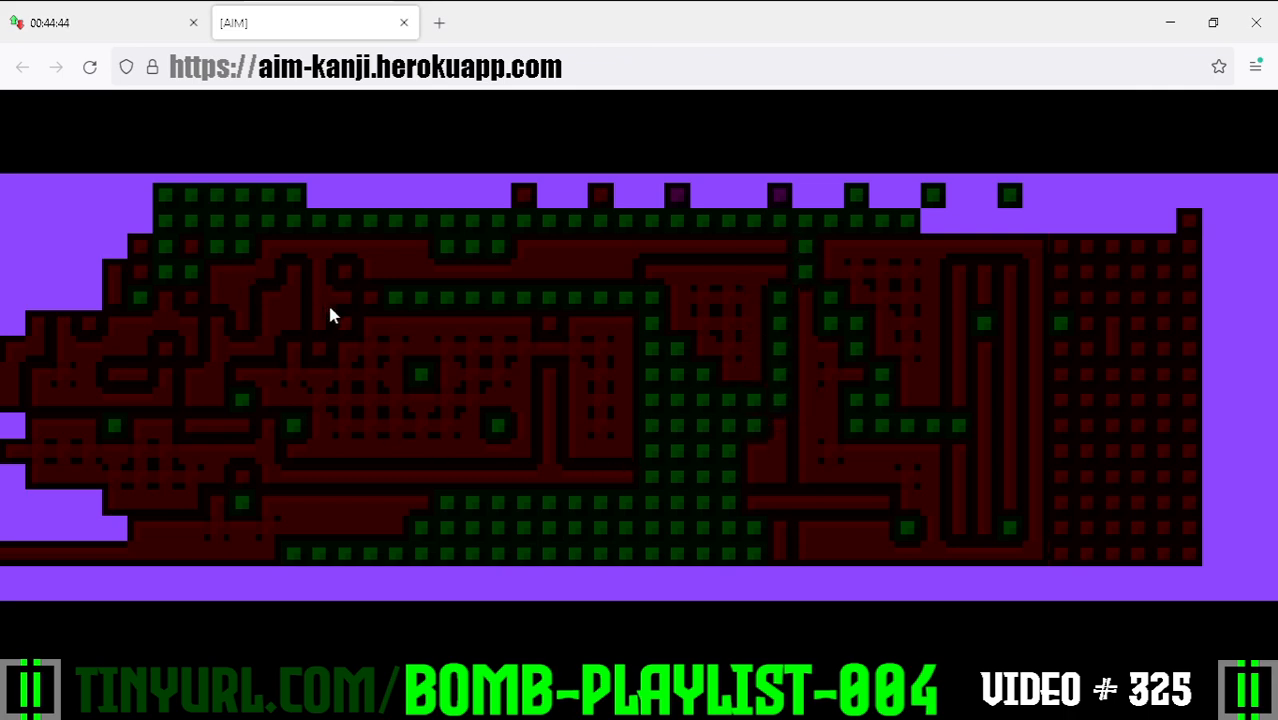
{"action": "mouse_move", "coordinate": [218, 120]}
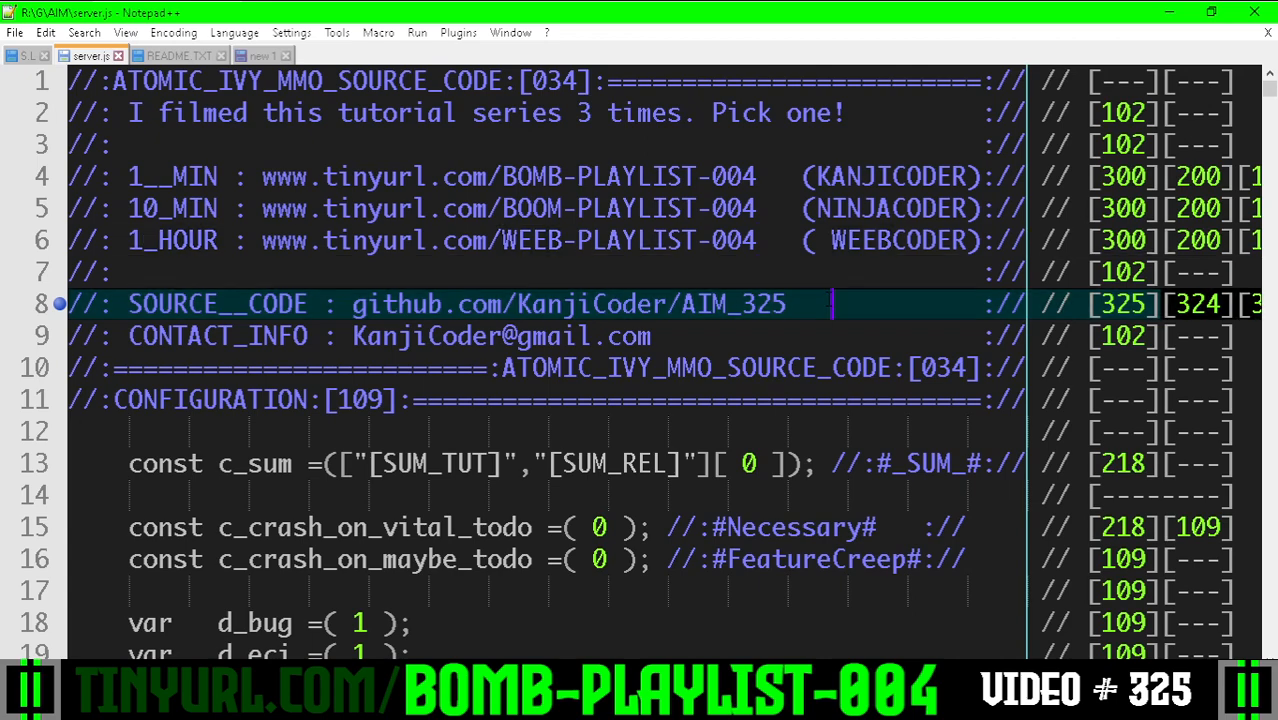
Step: Scroll server.js down to the #_MORE_DETAIL_FOR_MIRRORING_SUPPORT_# notes on top-only cap tiles
{"action": "scroll", "scroll_direction": "down", "scroll_amount": 3}
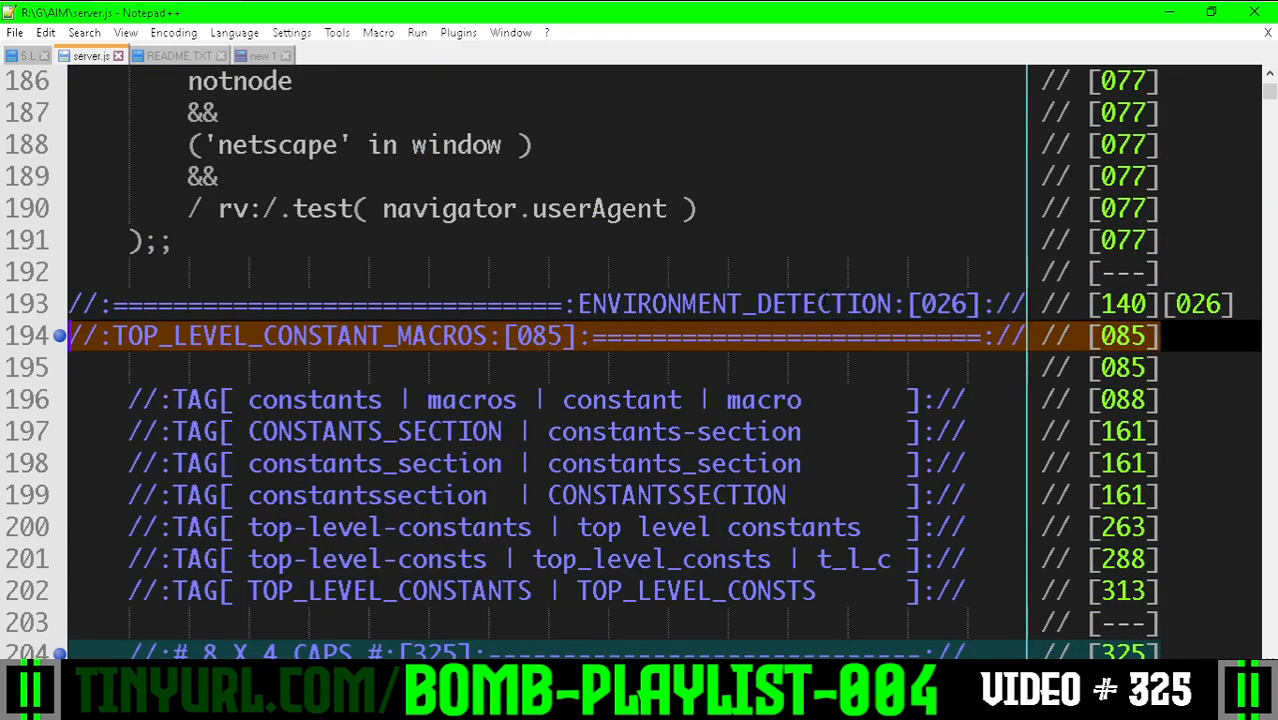
{"action": "scroll", "scroll_direction": "down", "scroll_amount": 3}
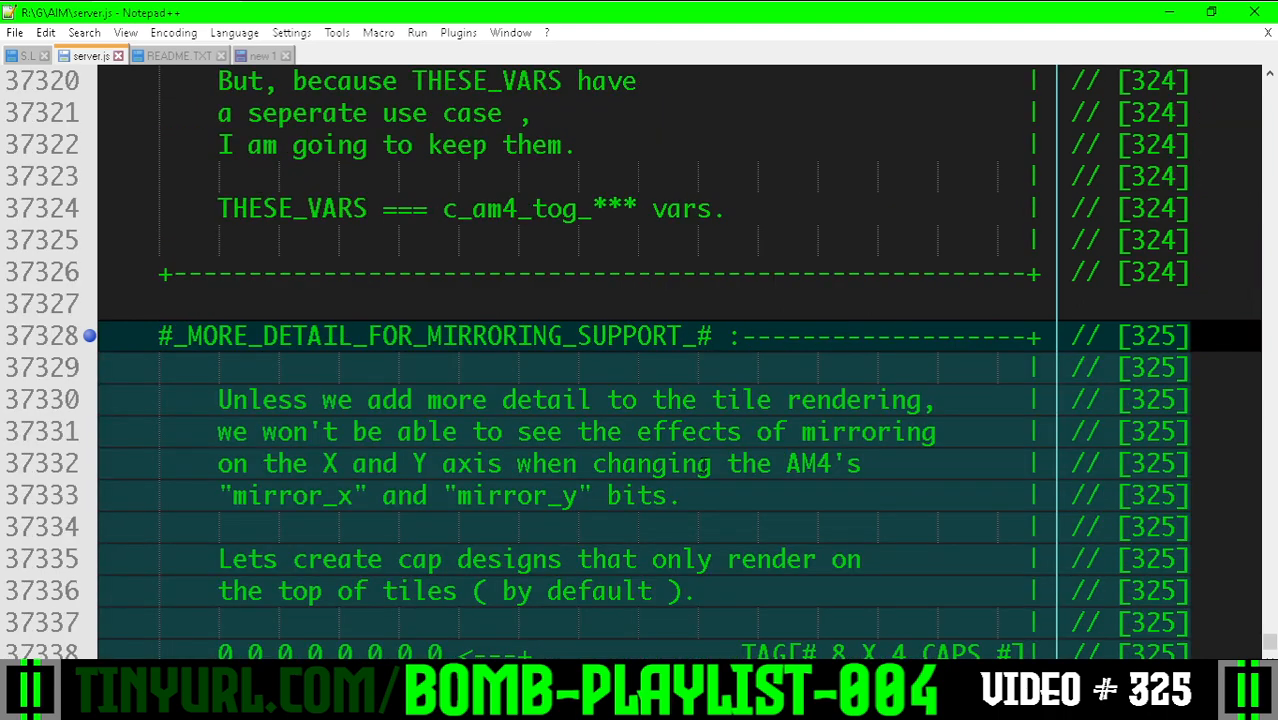
Step: Mark the all-zero 8x4_not grid and scroll through the top, lef, cen and rig cap bitmaps
{"action": "scroll", "scroll_direction": "down", "scroll_amount": 3}
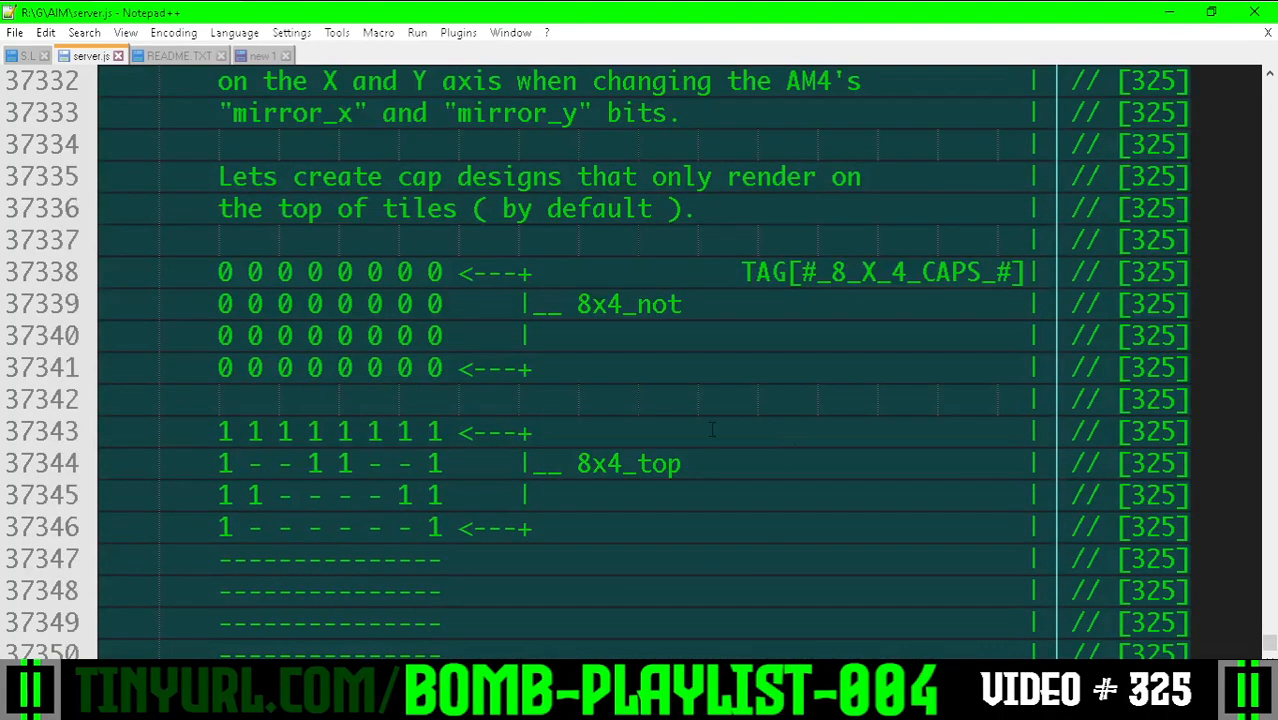
{"action": "left_click_drag", "start_coordinate": [218, 272], "coordinate": [442, 368]}
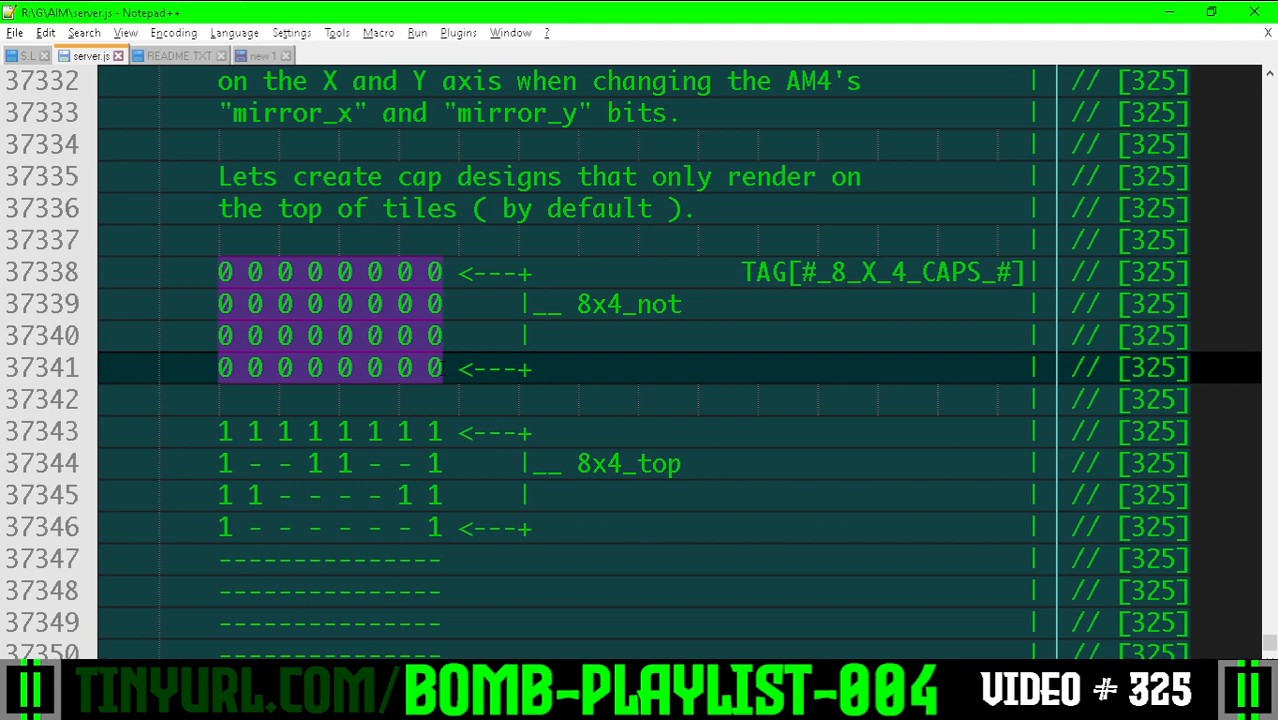
{"action": "scroll", "scroll_direction": "down", "scroll_amount": 3}
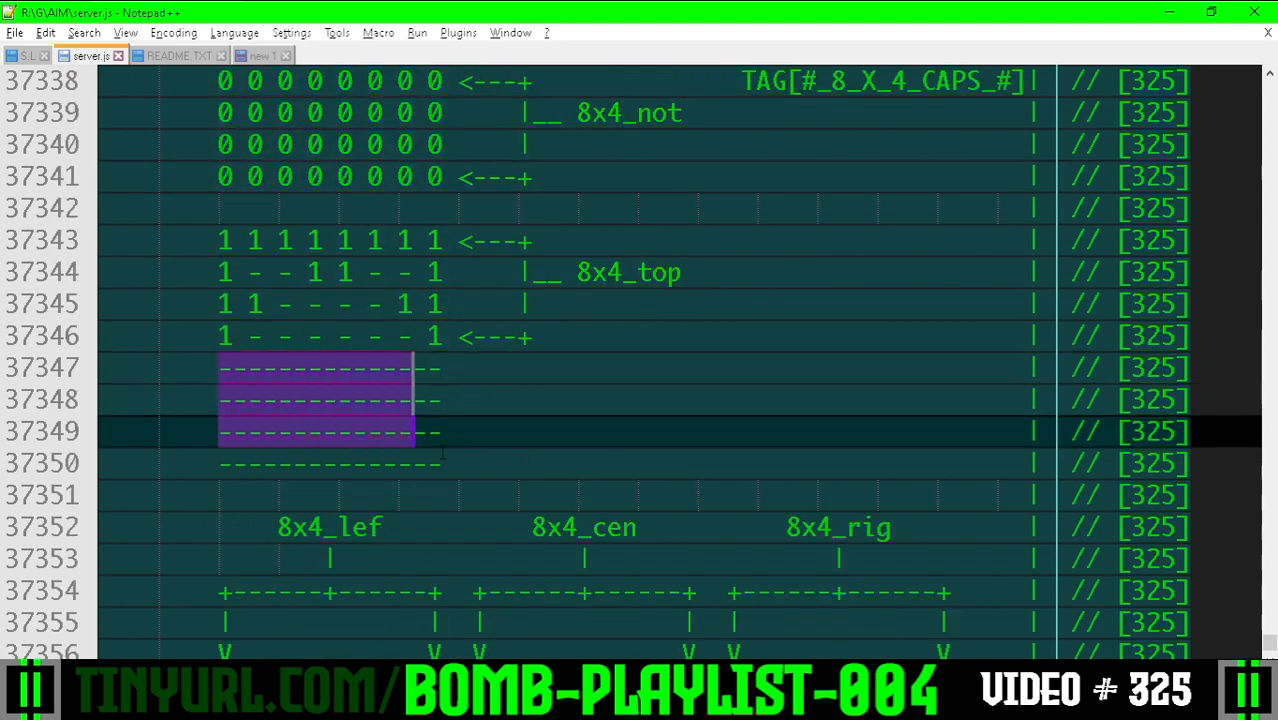
{"action": "scroll", "scroll_direction": "down", "scroll_amount": 3}
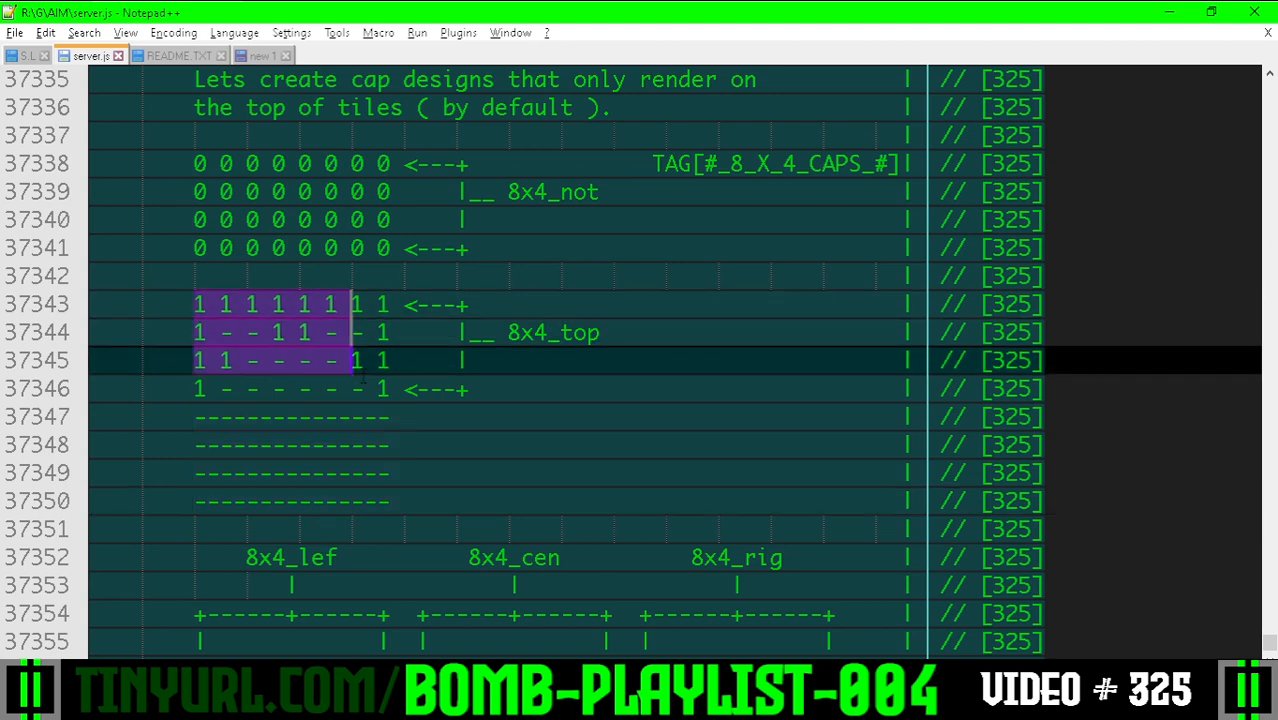
{"action": "scroll", "scroll_direction": "down", "scroll_amount": 3}
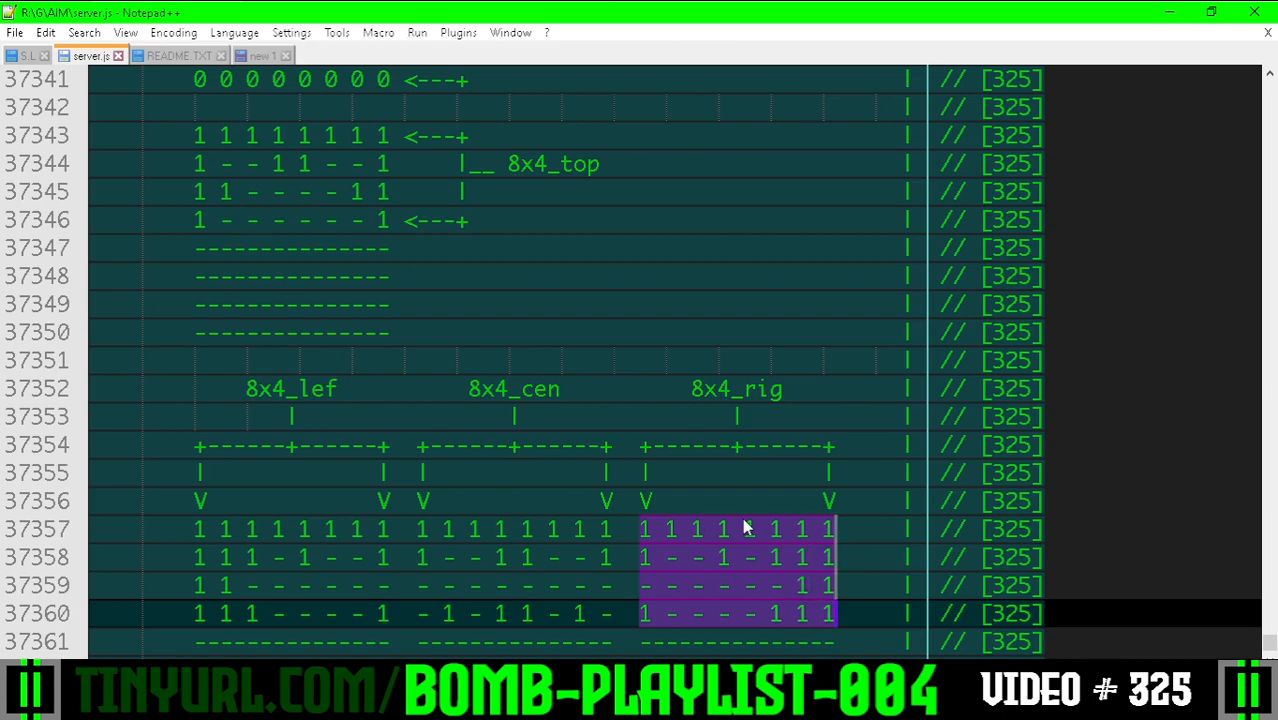
{"action": "scroll", "scroll_direction": "down", "scroll_amount": 3}
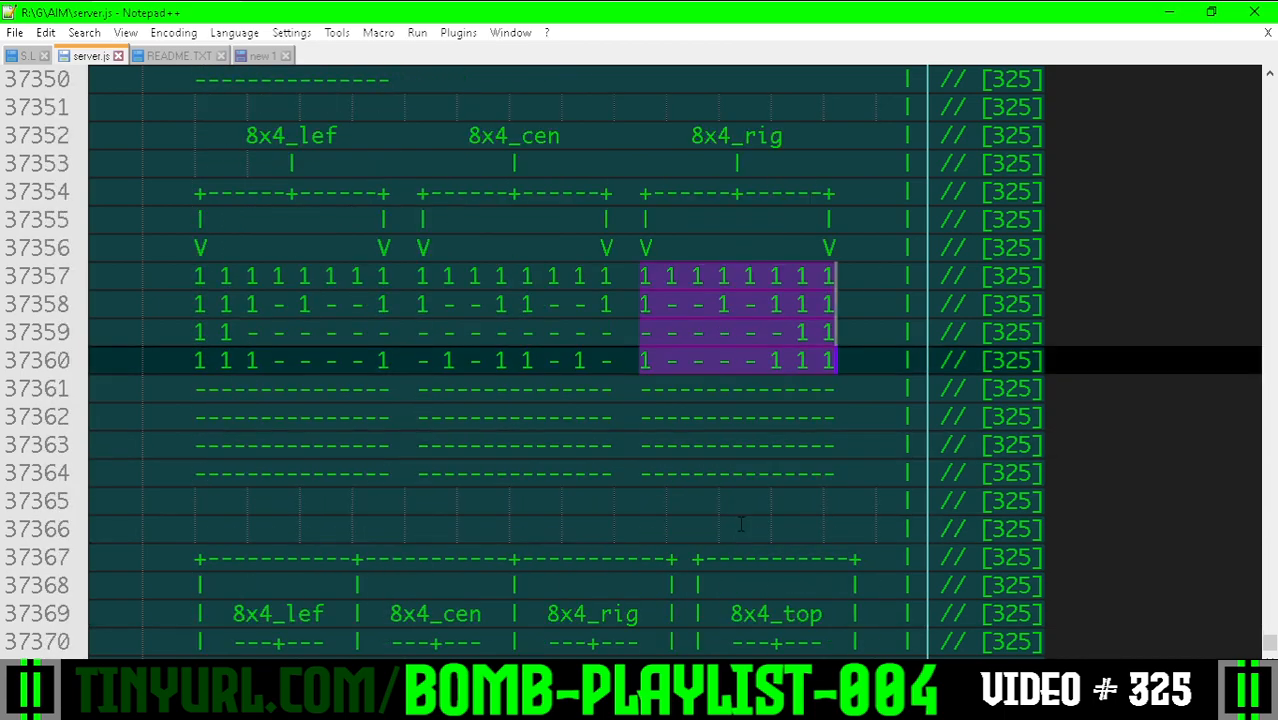
{"action": "scroll", "scroll_direction": "down", "scroll_amount": 3}
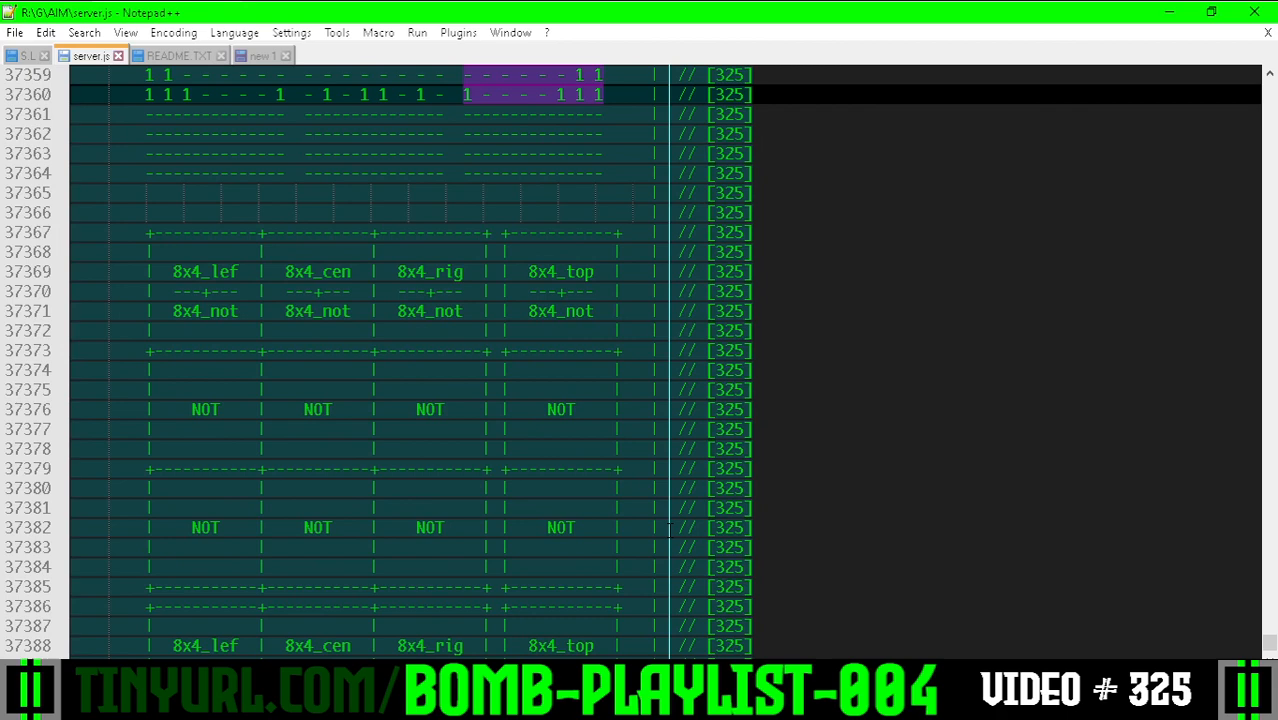
Step: Highlight the first NOT label in the combining table, then the 8x4_top label
{"action": "scroll", "scroll_direction": "down", "scroll_amount": 3}
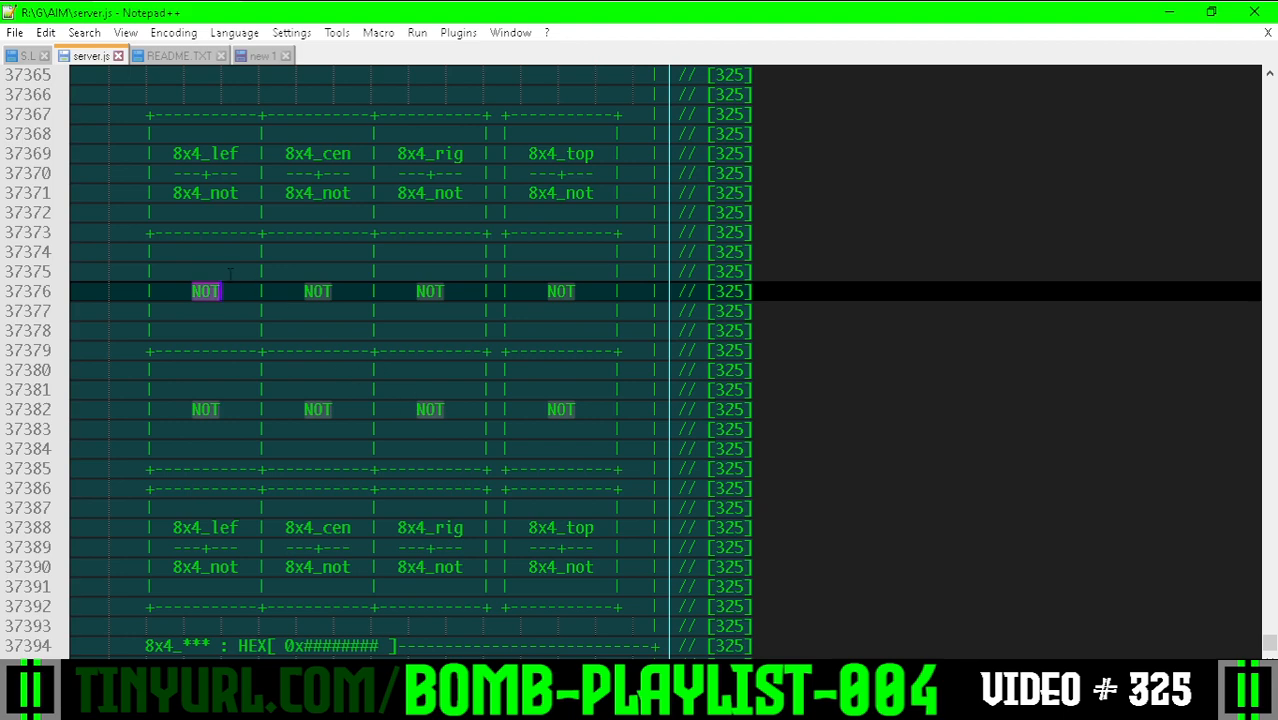
{"action": "left_click_drag", "start_coordinate": [148, 114], "coordinate": [504, 212]}
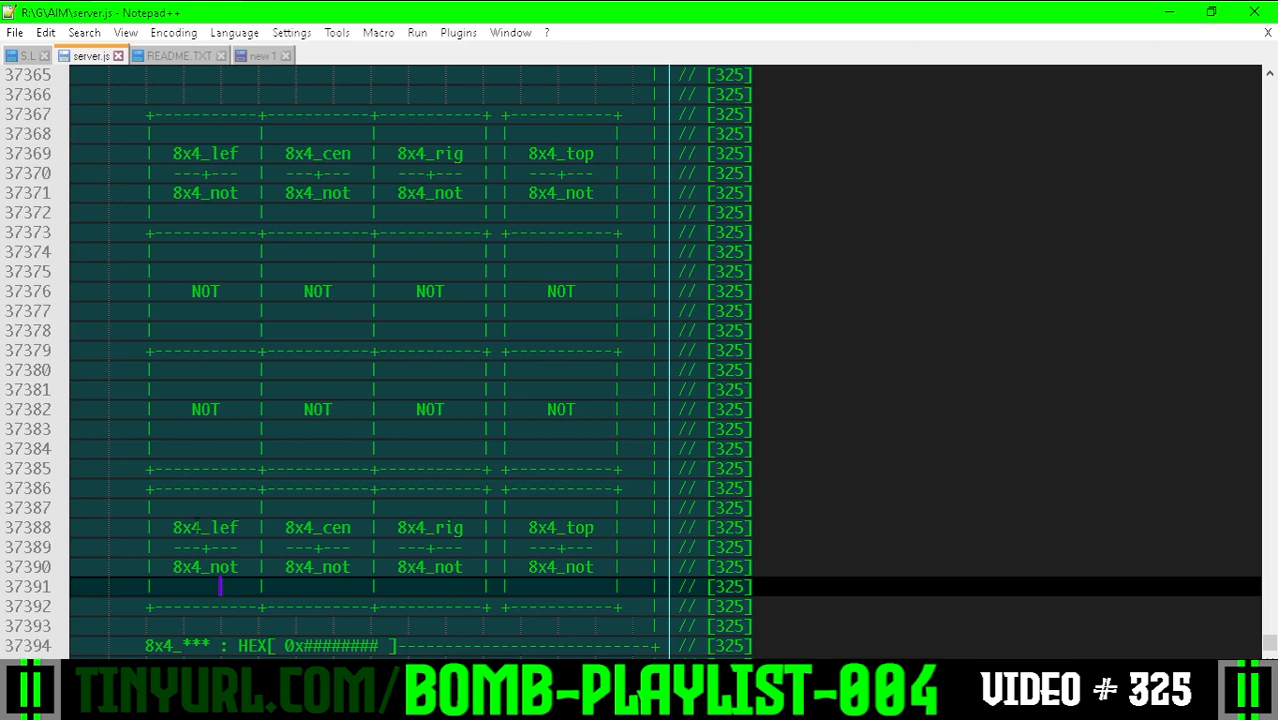
{"action": "left_click", "coordinate": [410, 528]}
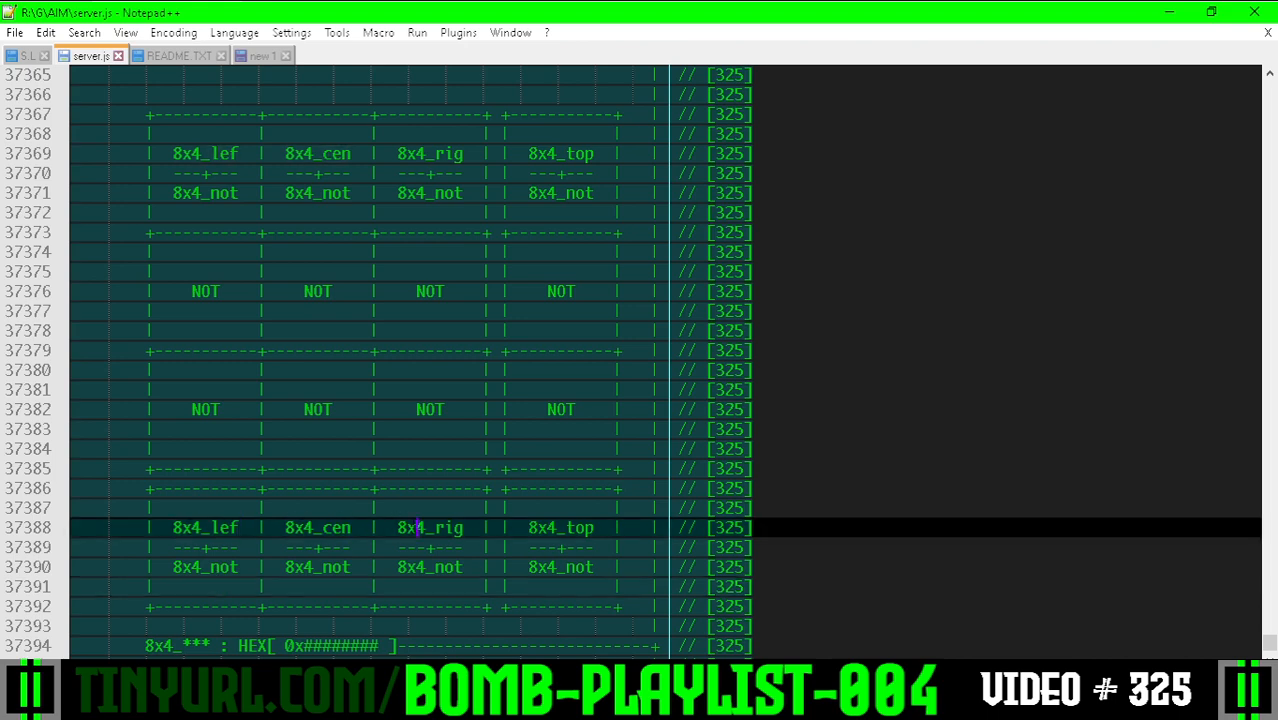
{"action": "double_click", "coordinate": [560, 528]}
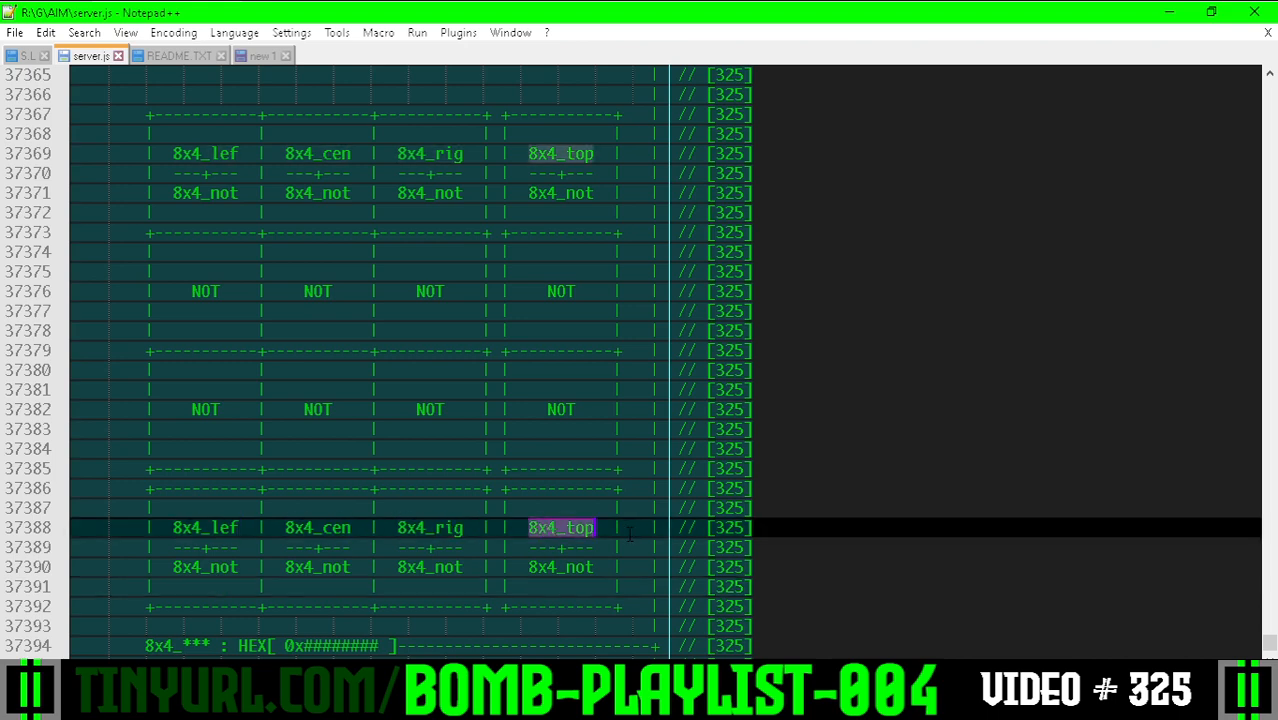
Step: Scroll past the bitpacked HEX cap constants to THIS_COMMITS_DELTA_NOTE, then jump to the file start
{"action": "scroll", "scroll_direction": "down", "scroll_amount": 3}
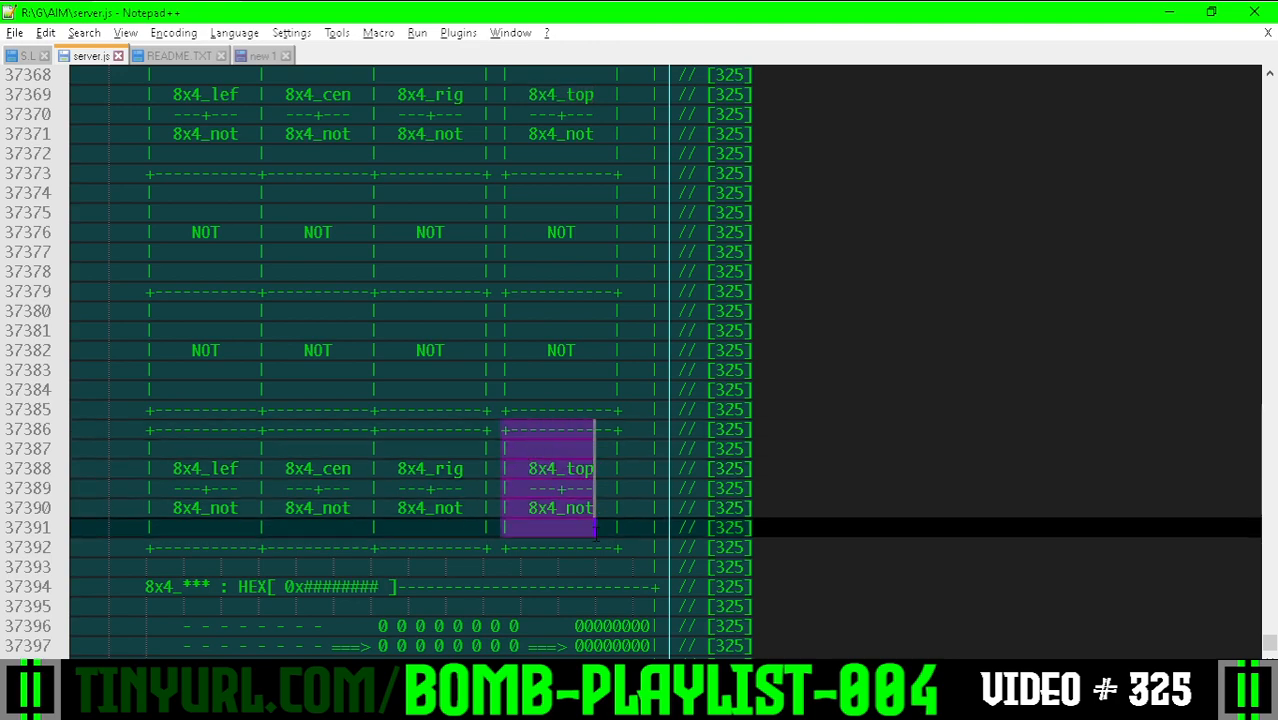
{"action": "scroll", "scroll_direction": "down", "scroll_amount": 3}
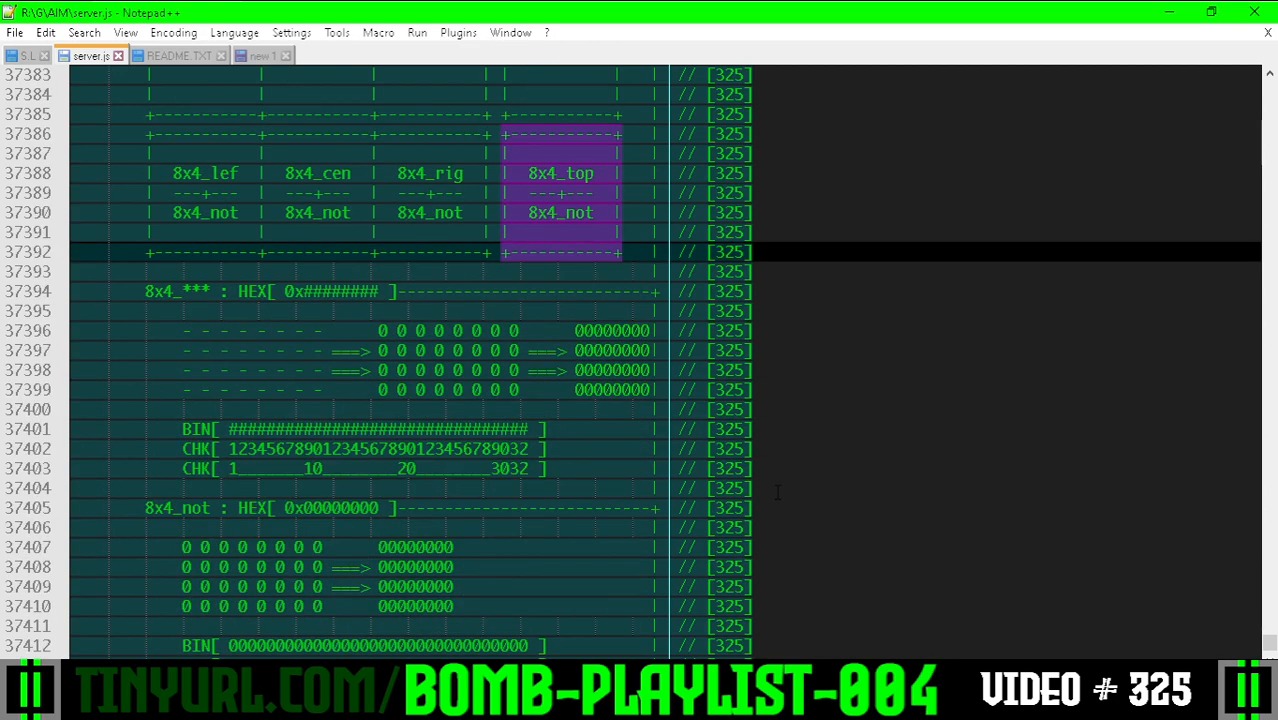
{"action": "scroll", "scroll_direction": "down", "scroll_amount": 3}
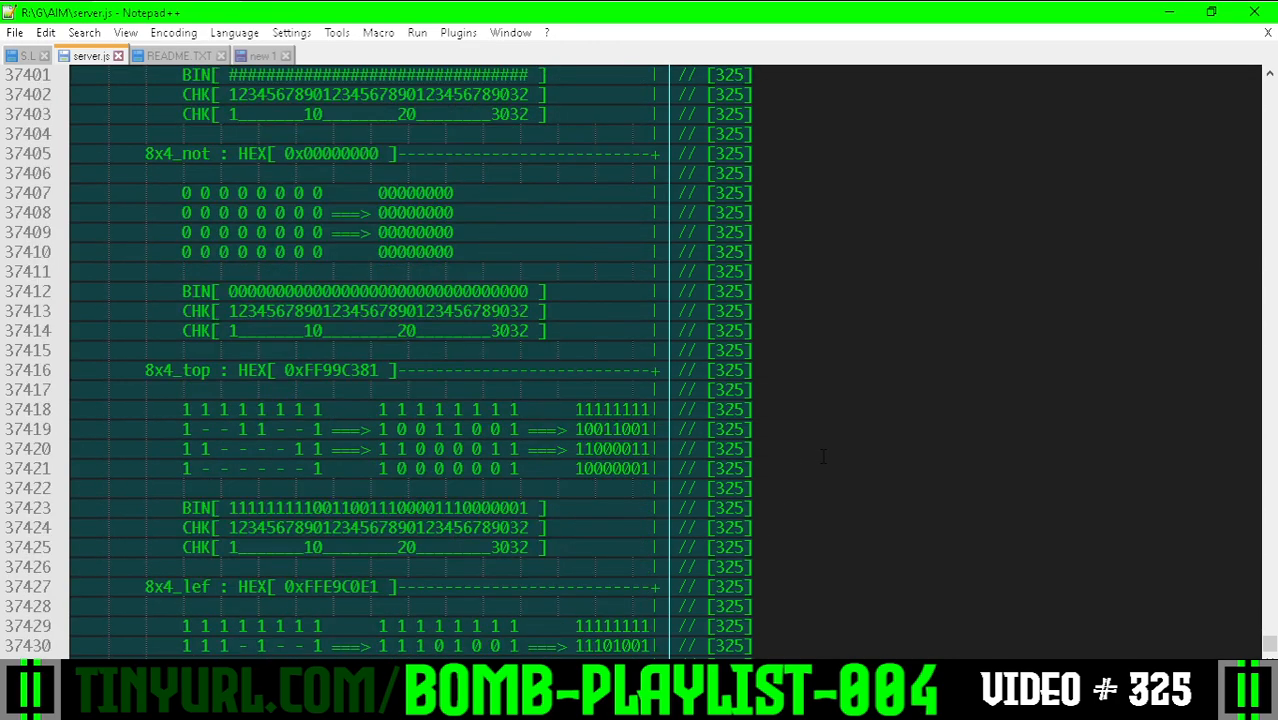
{"action": "scroll", "scroll_direction": "down", "scroll_amount": 3}
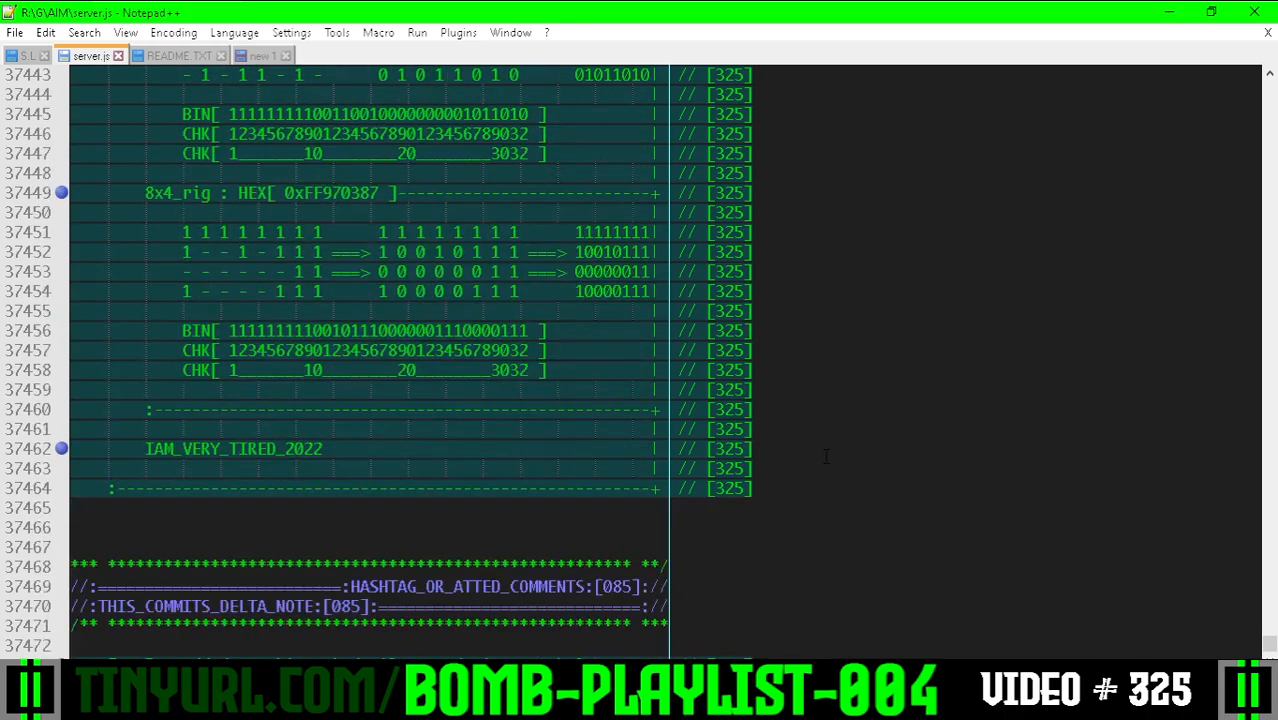
{"action": "scroll", "scroll_direction": "down", "scroll_amount": 3}
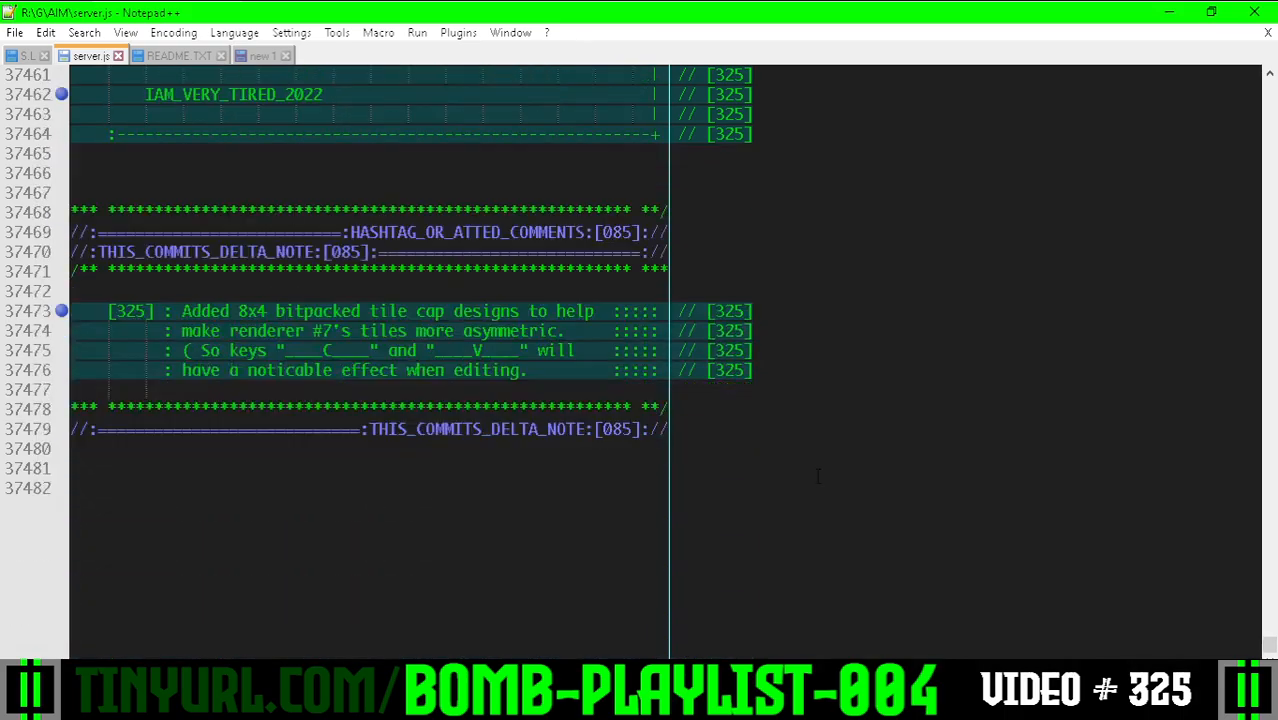
{"action": "key", "text": "ctrl+Home"}
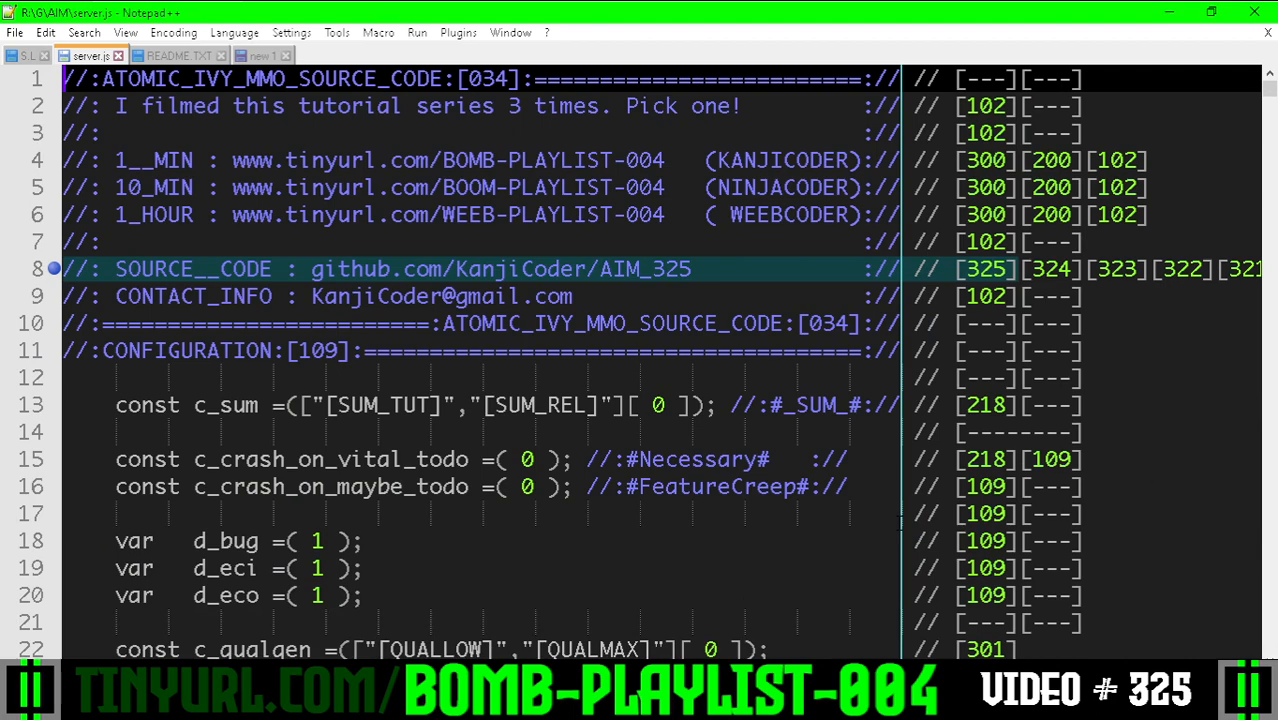